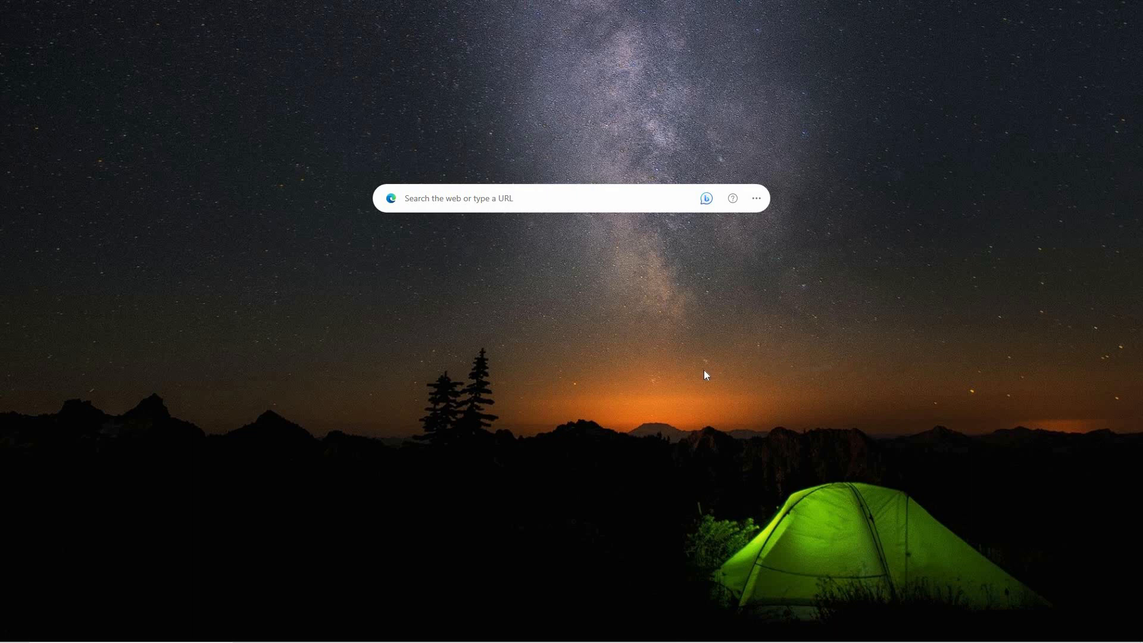
mouse_move(629, 422)
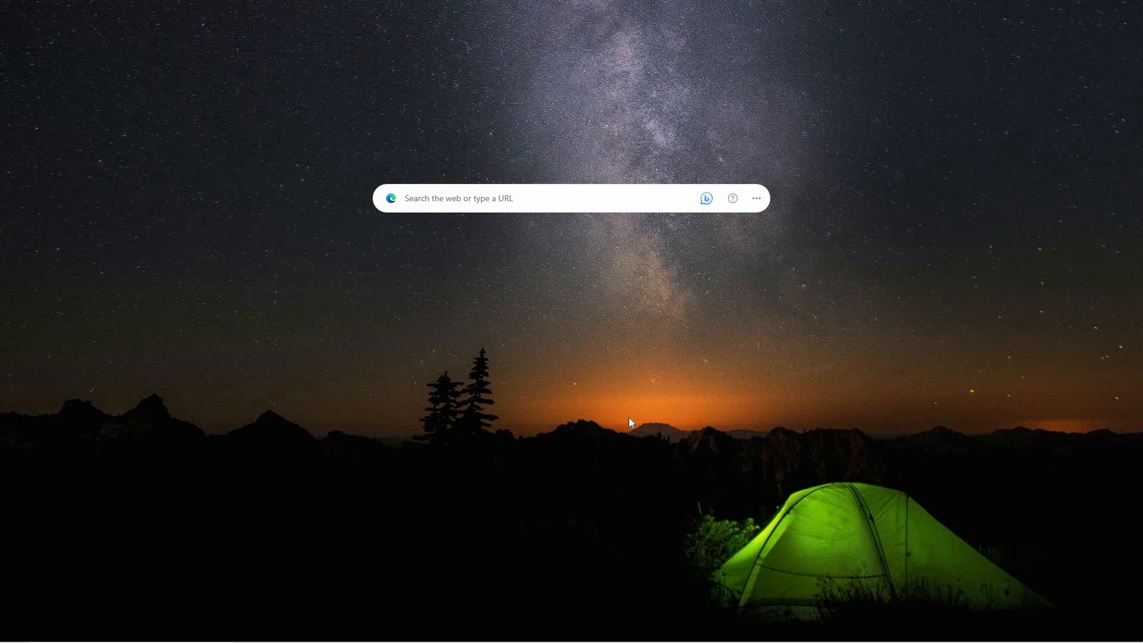
mouse_move(626, 421)
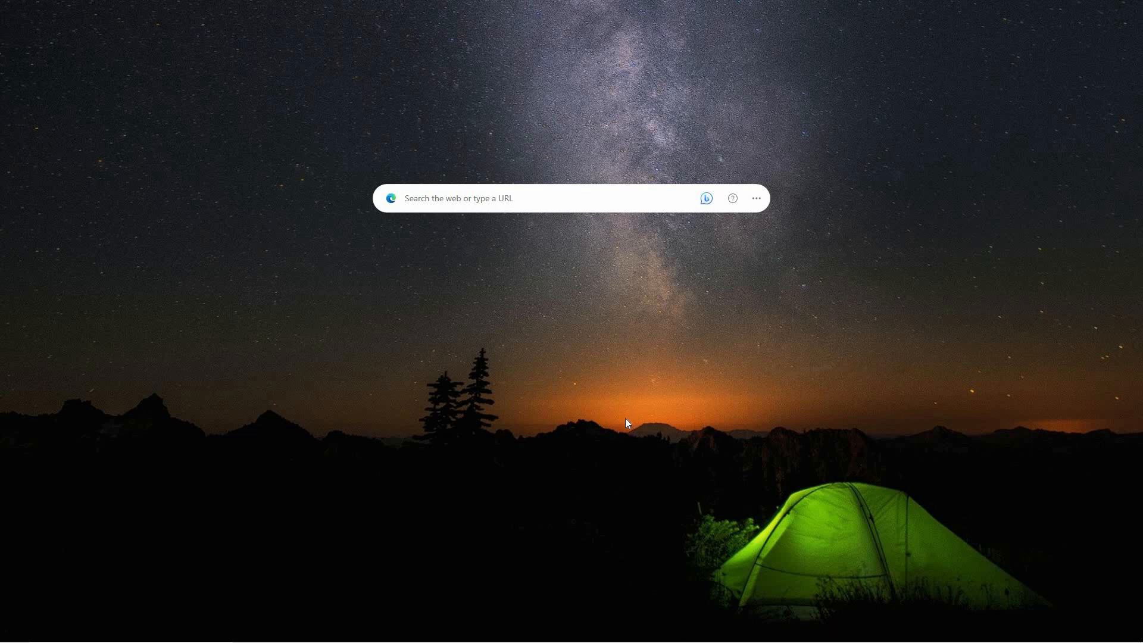
mouse_move(630, 552)
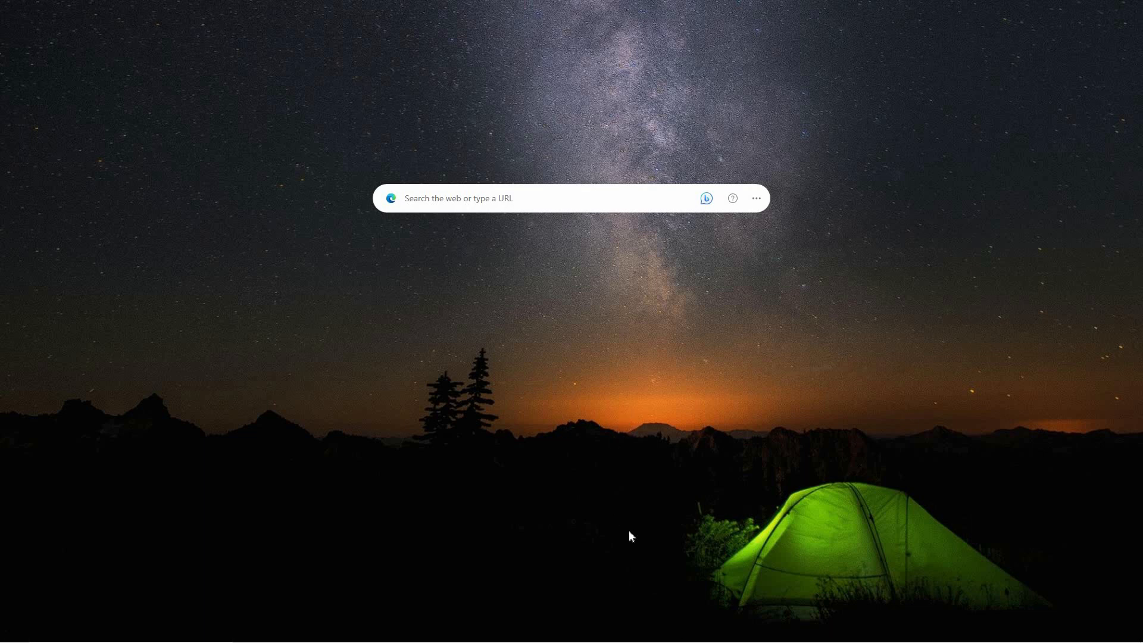
mouse_move(631, 547)
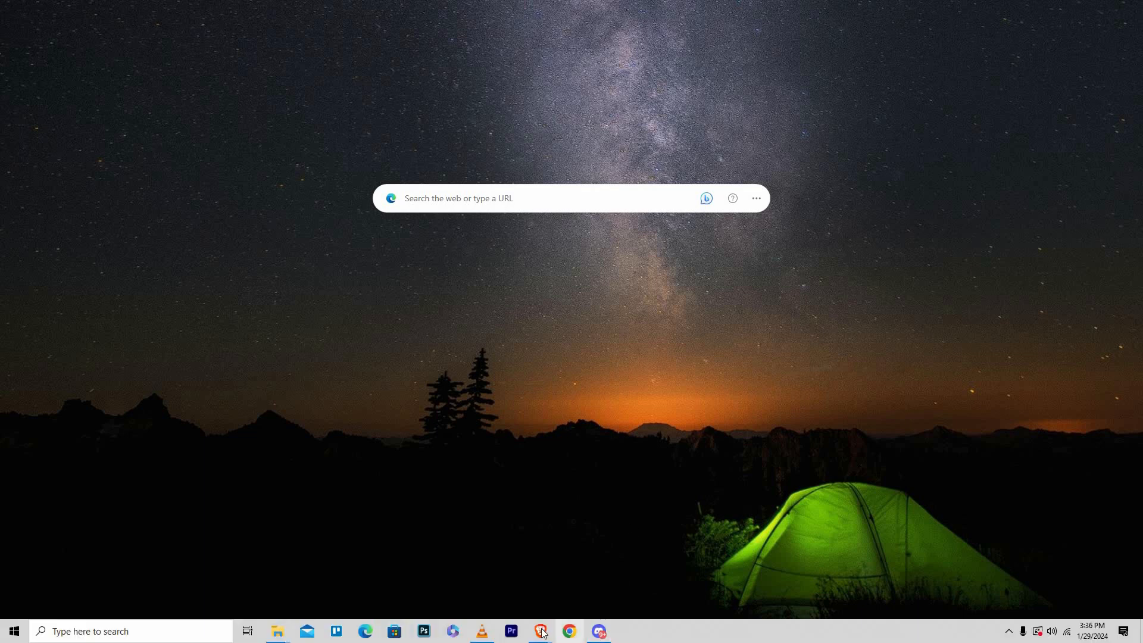
Switch to the browser window showing the Adobe.com homepage
left_click(540, 631)
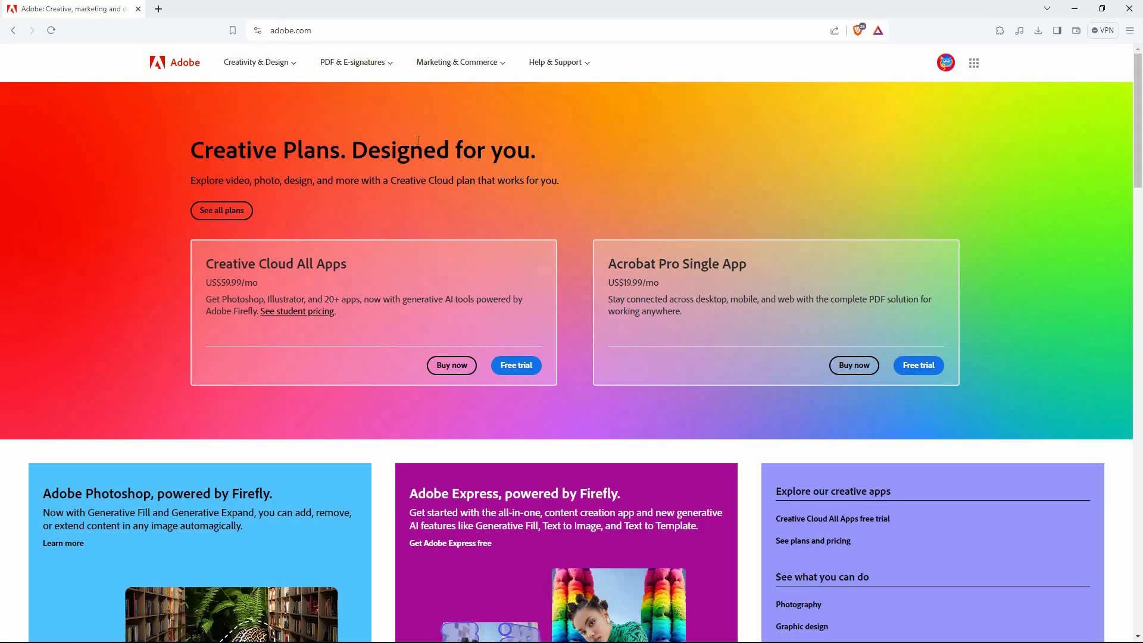
mouse_move(428, 148)
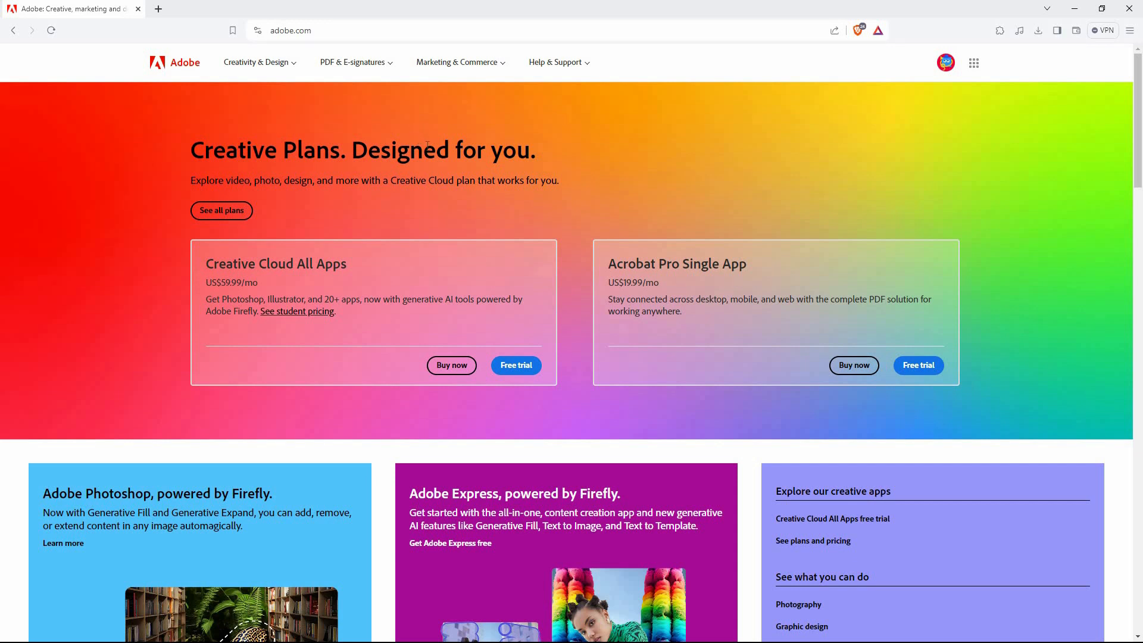
mouse_move(348, 109)
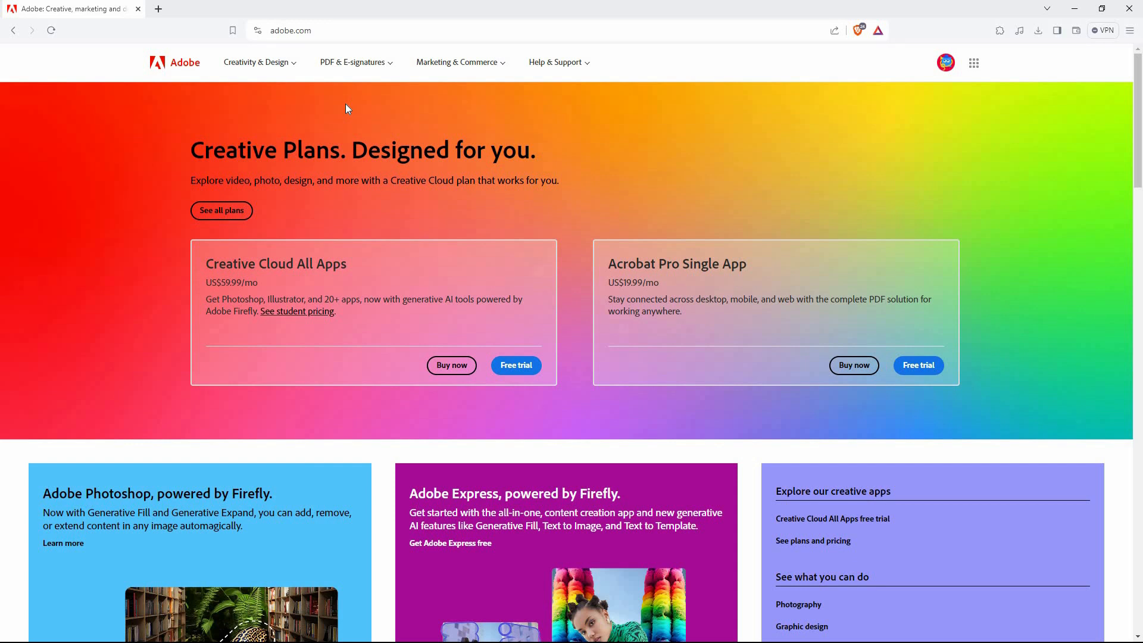
mouse_move(355, 70)
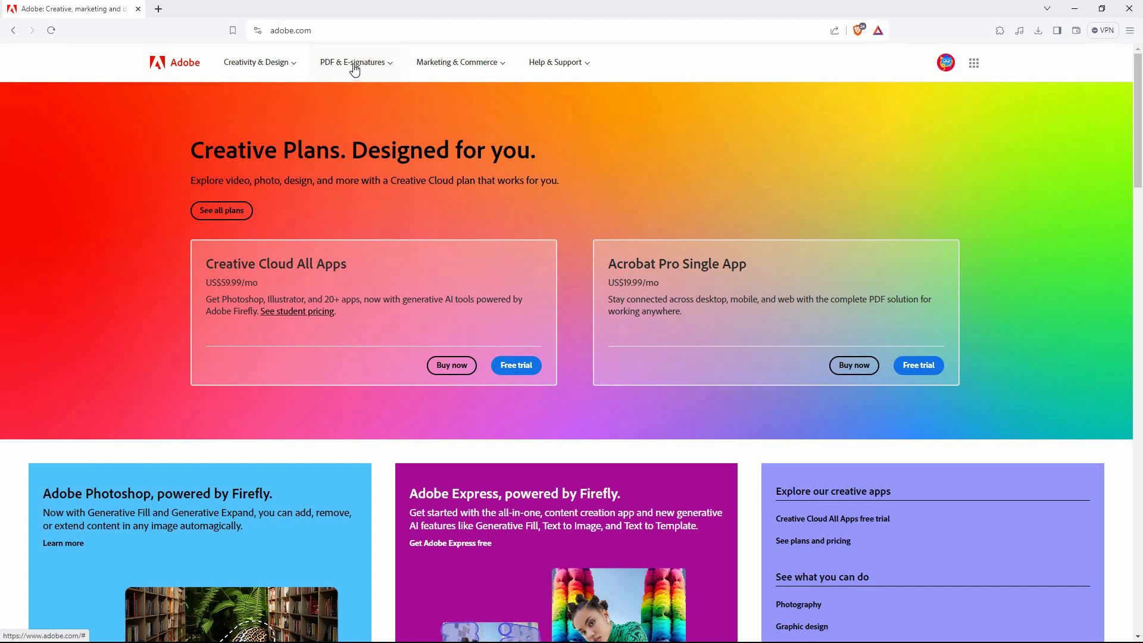
Go to Adobe's PDF & E-signatures offerings to reach the Acrobat online All tools page
left_click(353, 62)
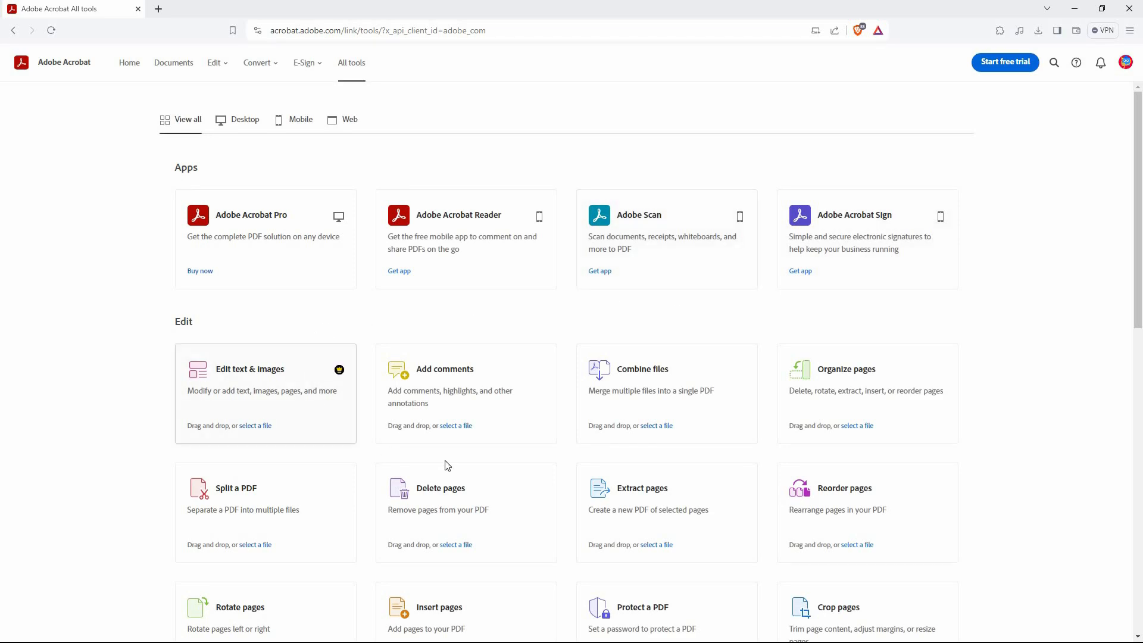
Start Protect a PDF and upload the PDF named 'new' from Downloads
left_click(646, 607)
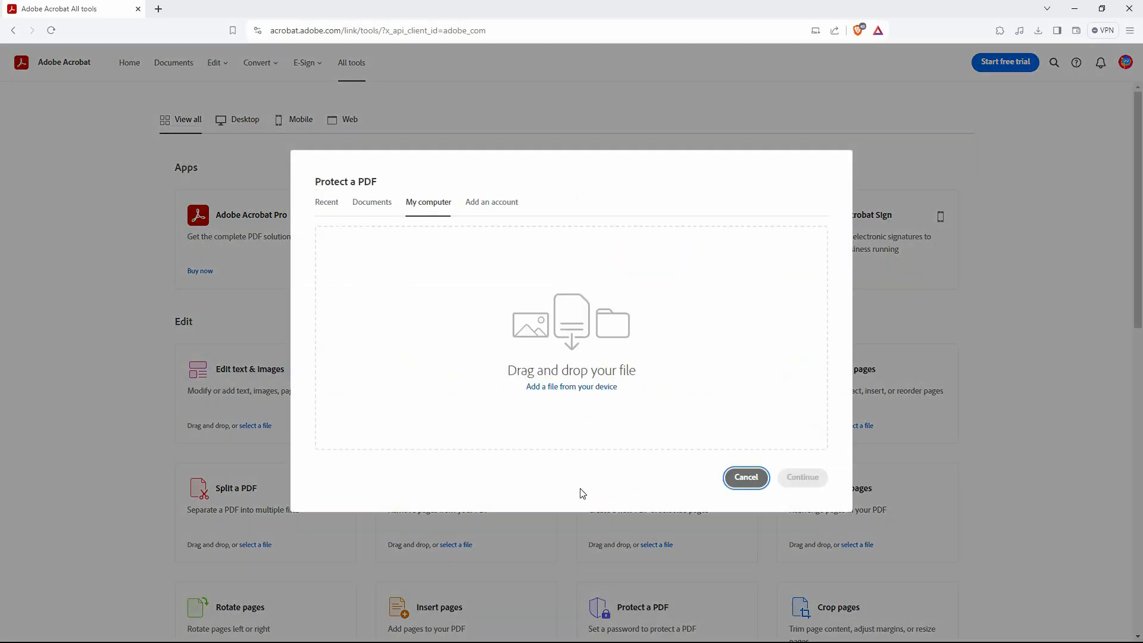
mouse_move(488, 348)
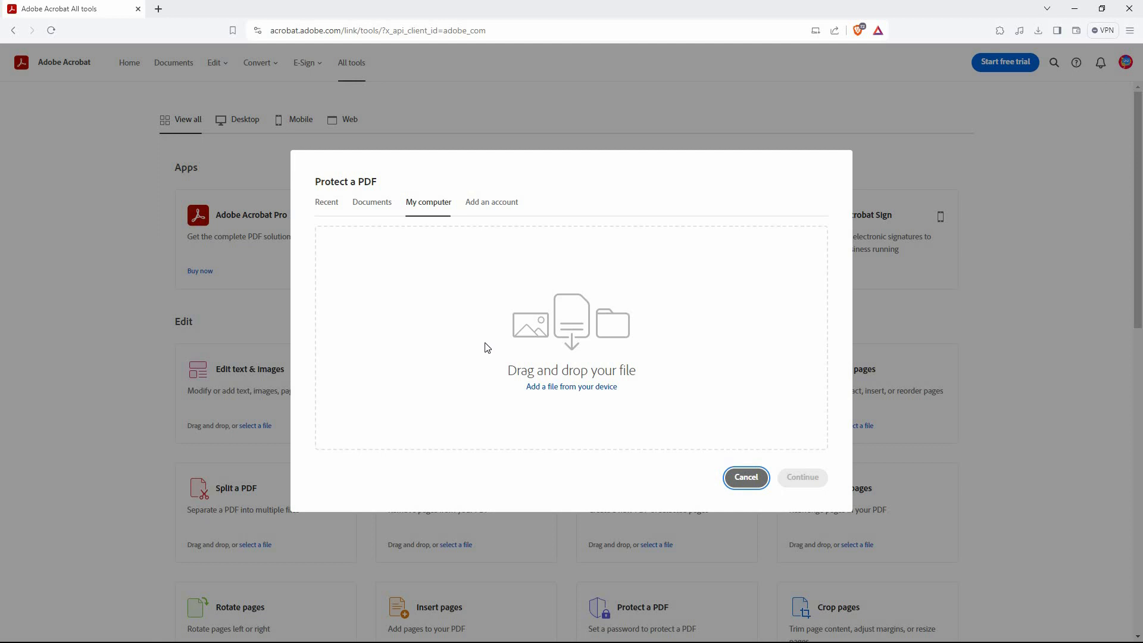
mouse_move(493, 327)
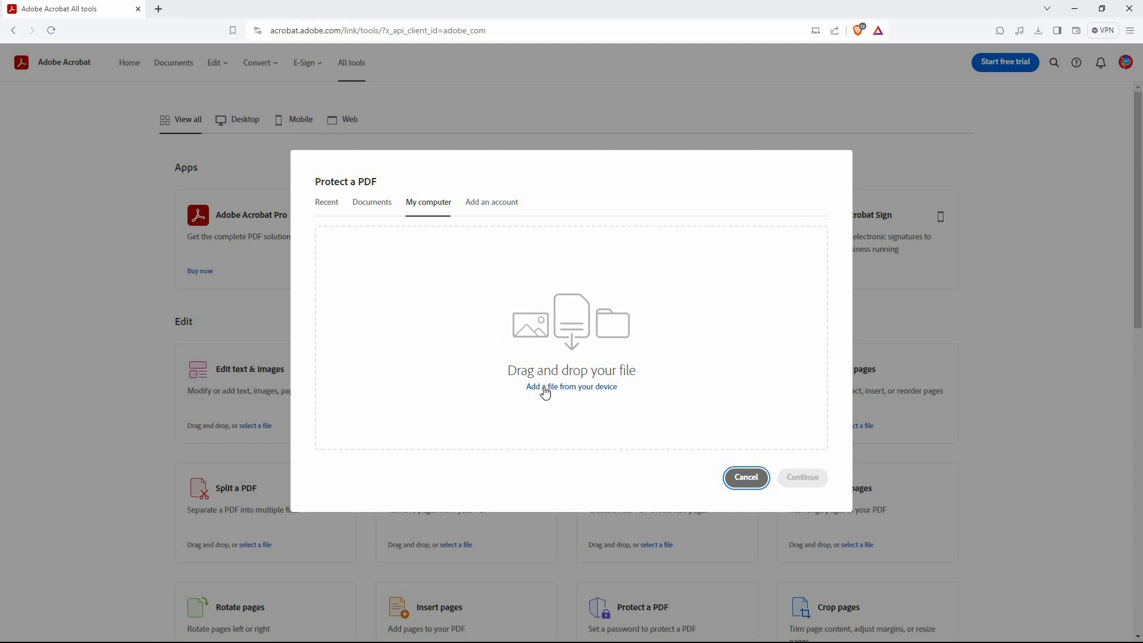
left_click(536, 385)
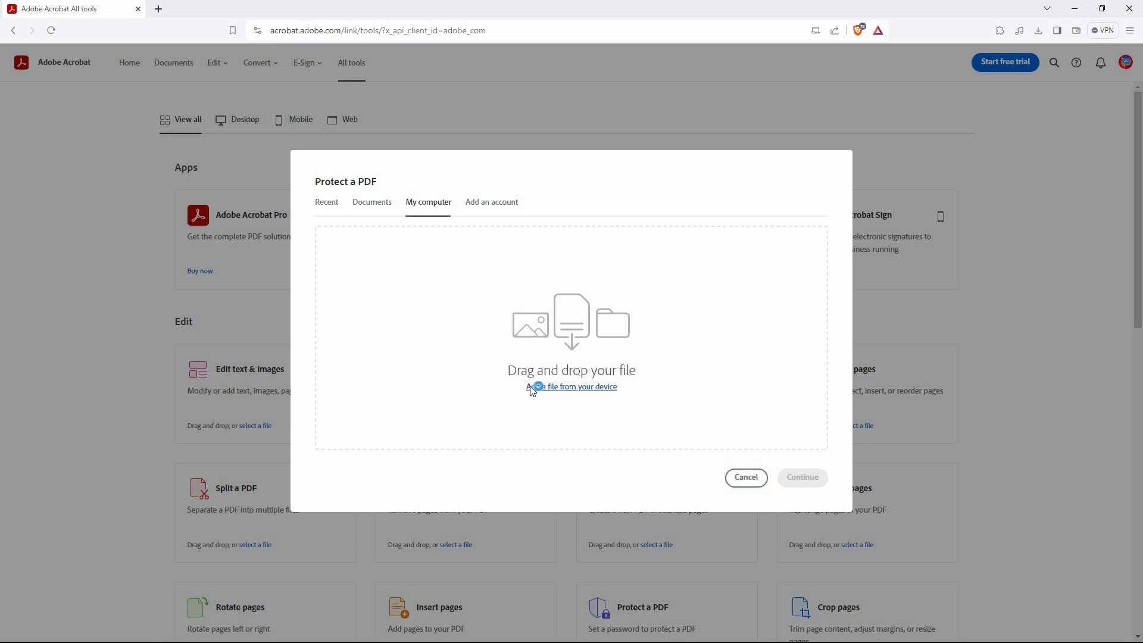
left_click(571, 385)
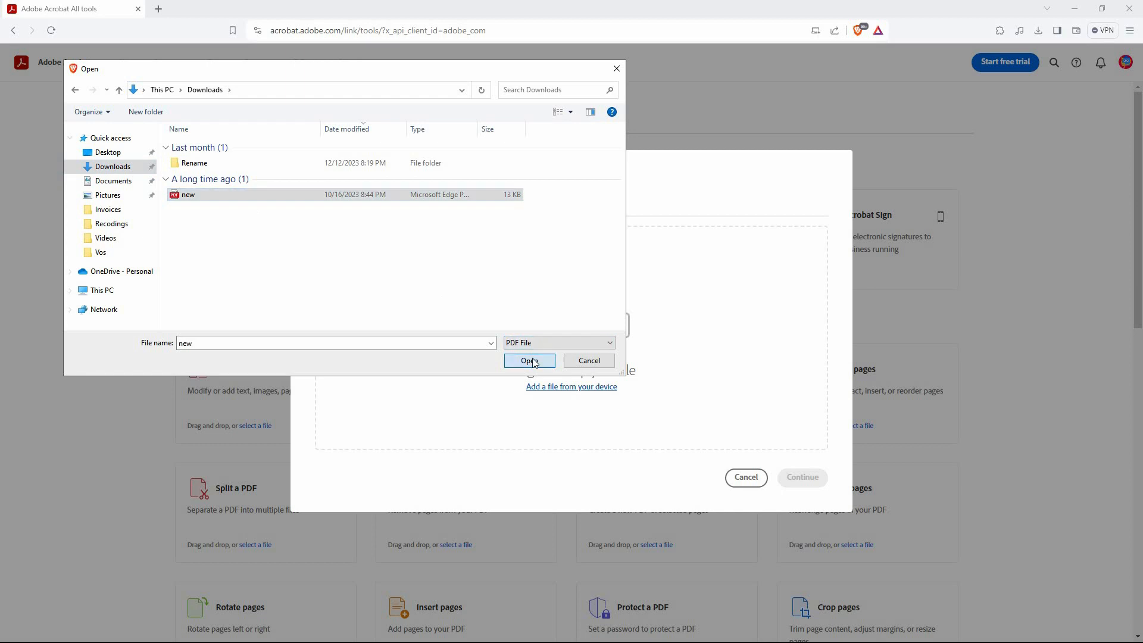
left_click(528, 359)
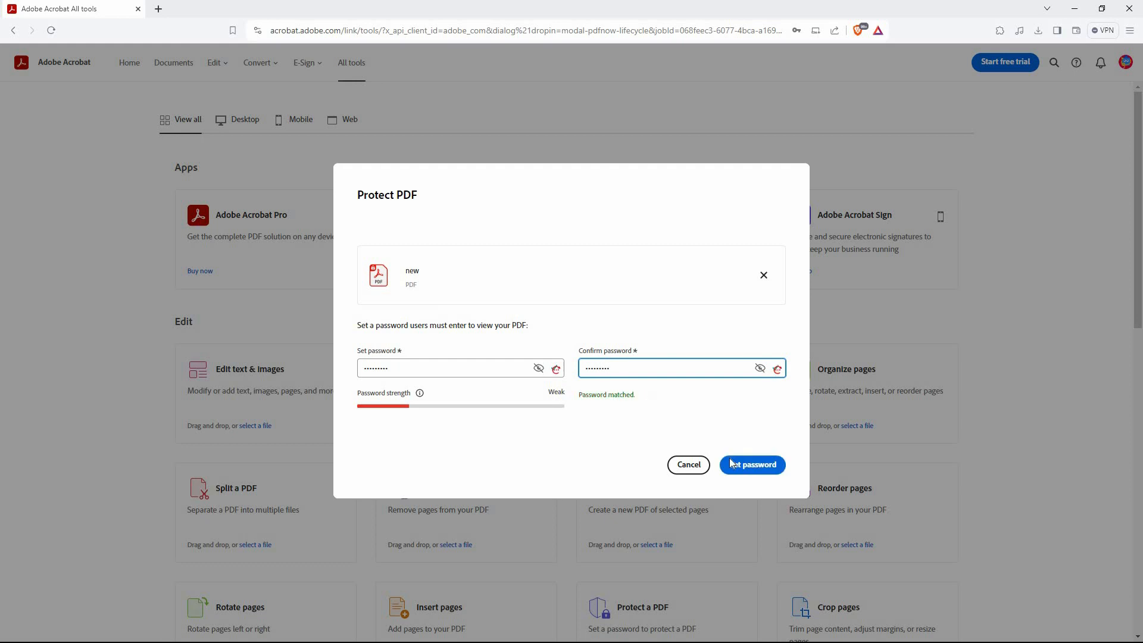
Apply the entered password to the 'new' PDF to start protecting it
left_click(752, 465)
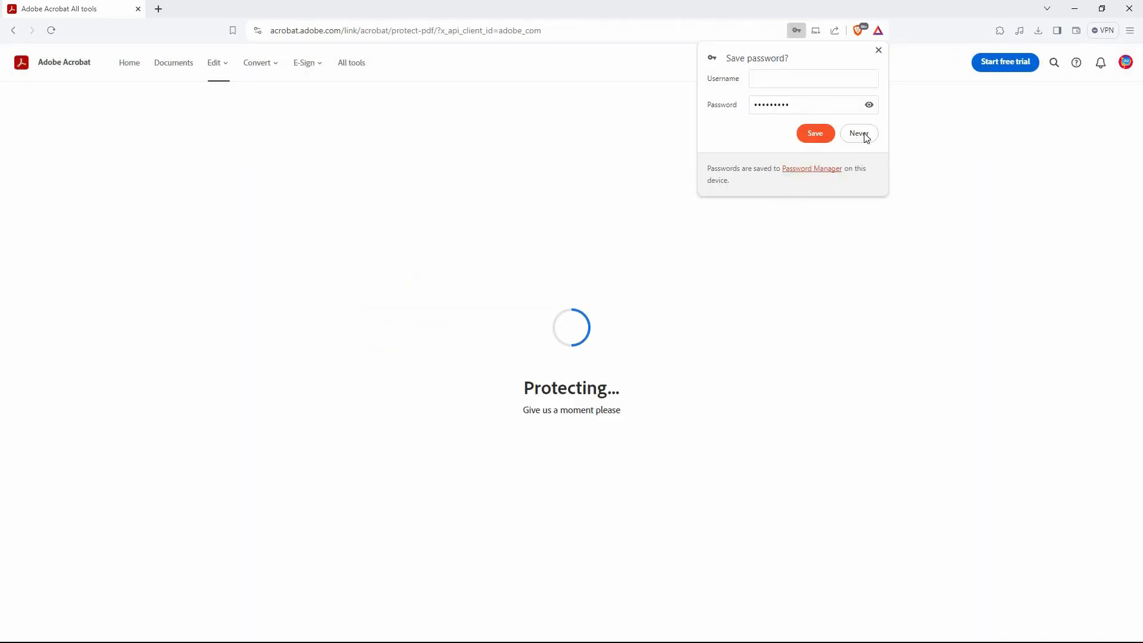